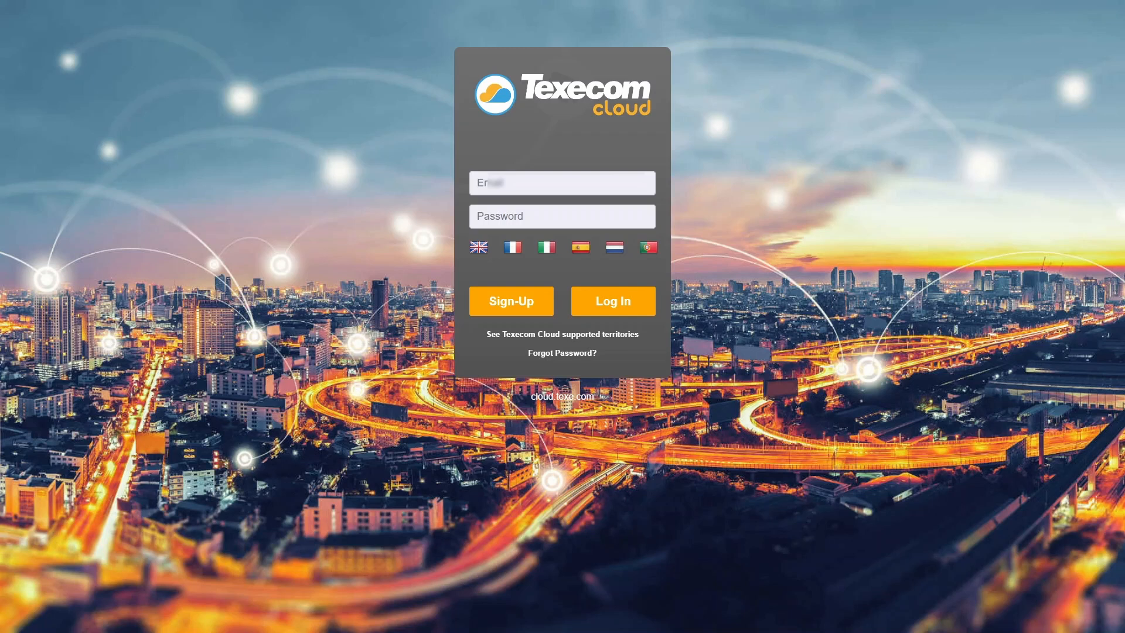
{"action": "mouse_move", "coordinate": [21, 499]}
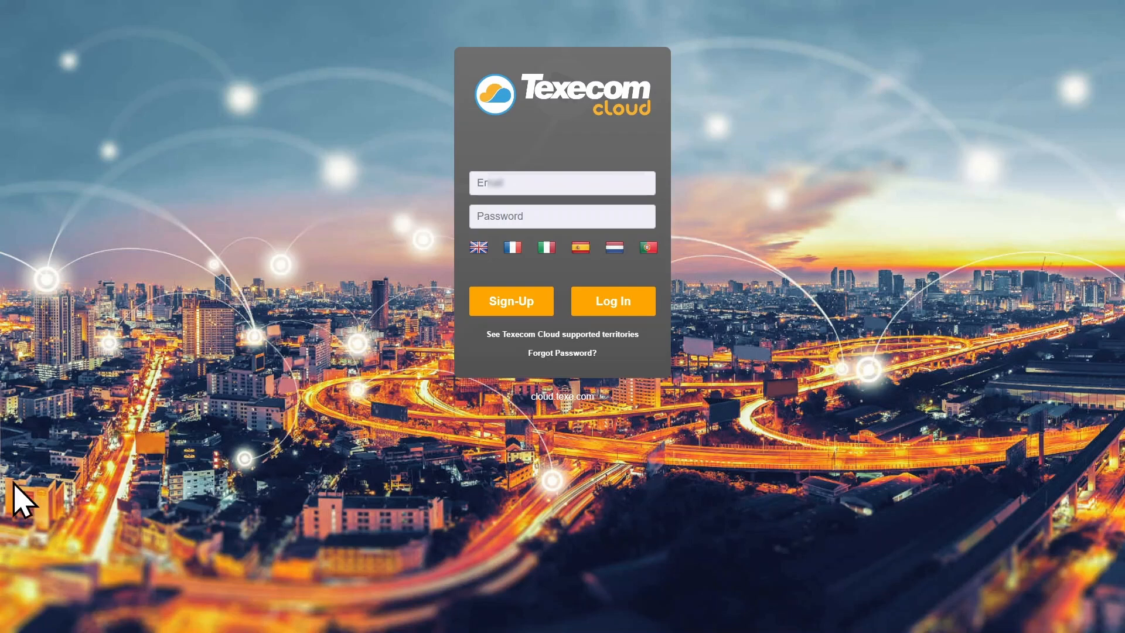
Enter the account email and password and log in to the installer portal.
{"action": "left_click", "coordinate": [561, 183]}
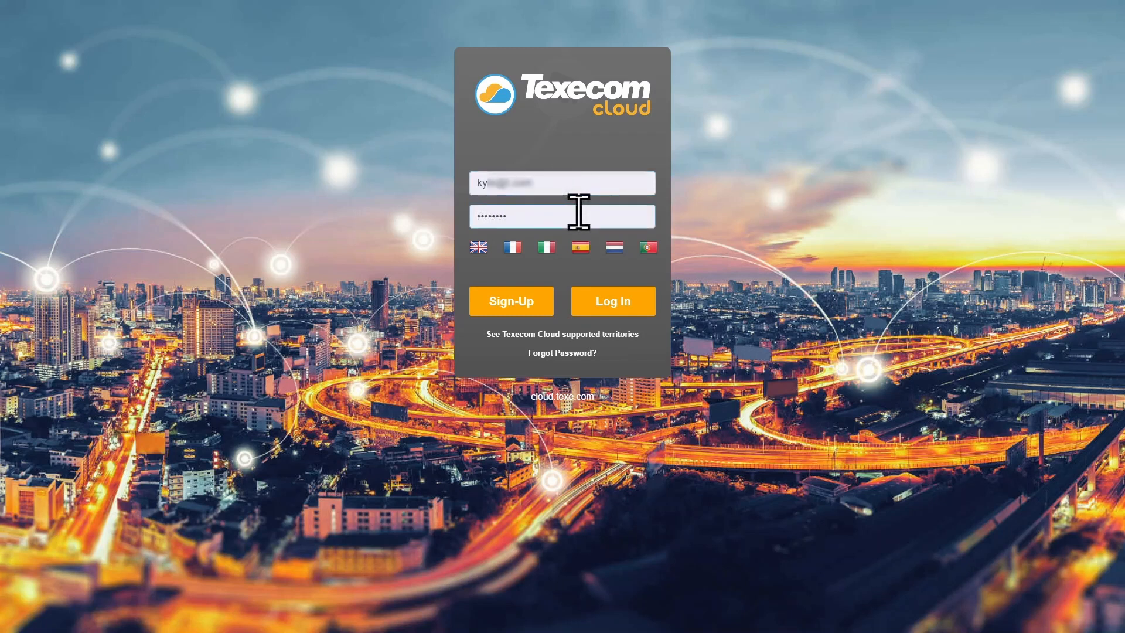
{"action": "mouse_move", "coordinate": [613, 301]}
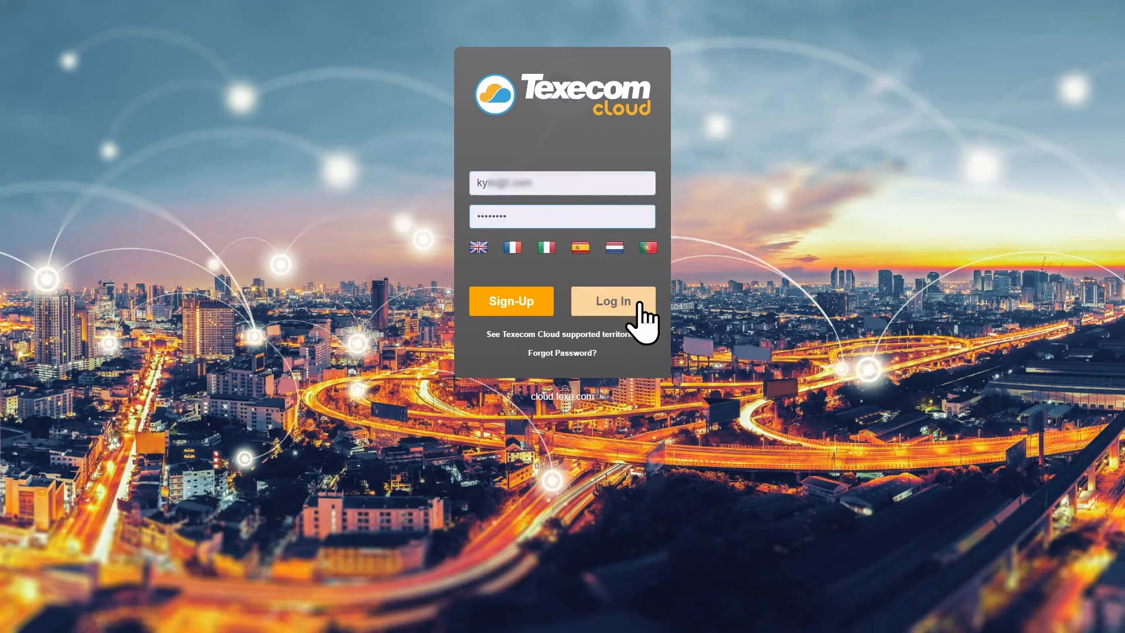
{"action": "left_click", "coordinate": [612, 301]}
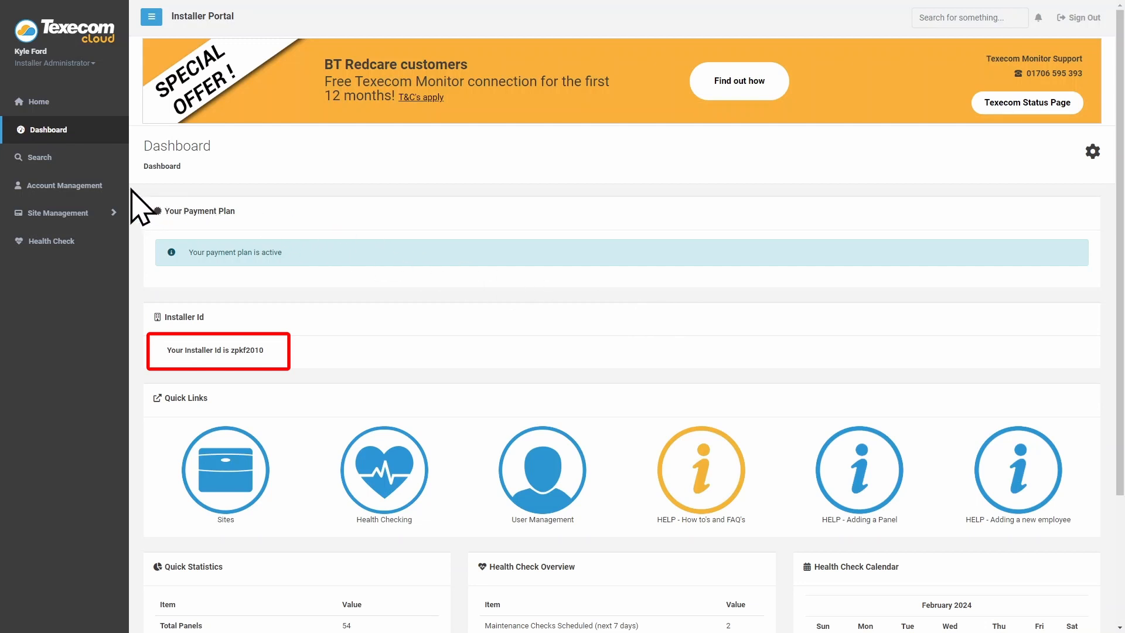
Leave the dashboard for the Account Management overview from the left sidebar.
{"action": "left_click", "coordinate": [64, 185]}
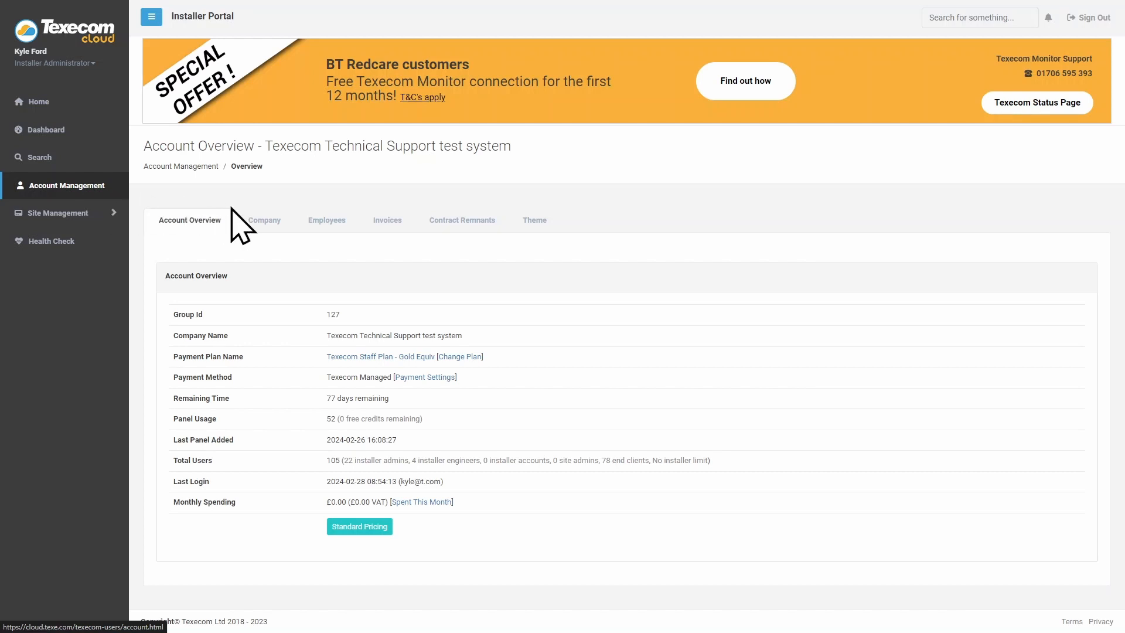
Set the company's Installer Id to Demo0001, save it, and return to the dashboard.
{"action": "left_click", "coordinate": [264, 219]}
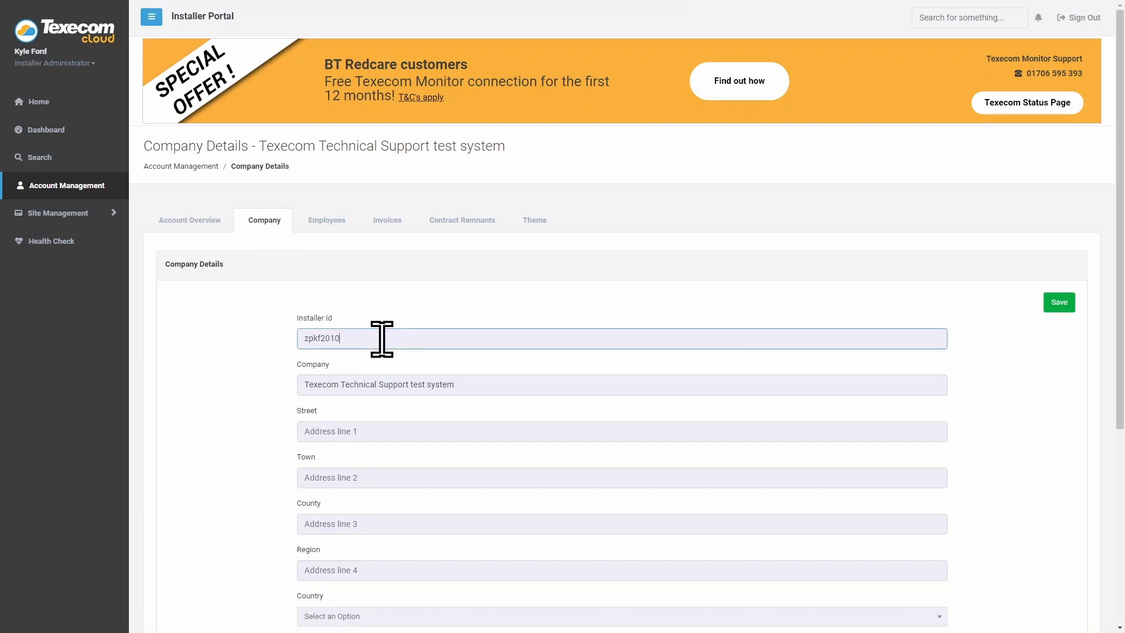
{"action": "type", "text": "Demo0001"}
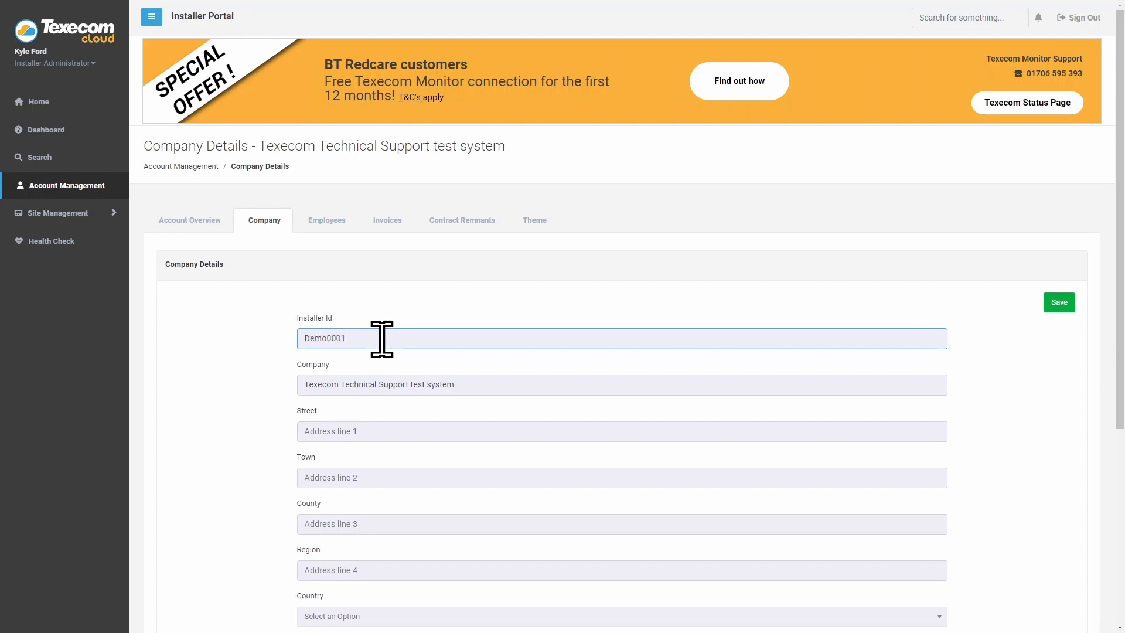
{"action": "mouse_move", "coordinate": [879, 348]}
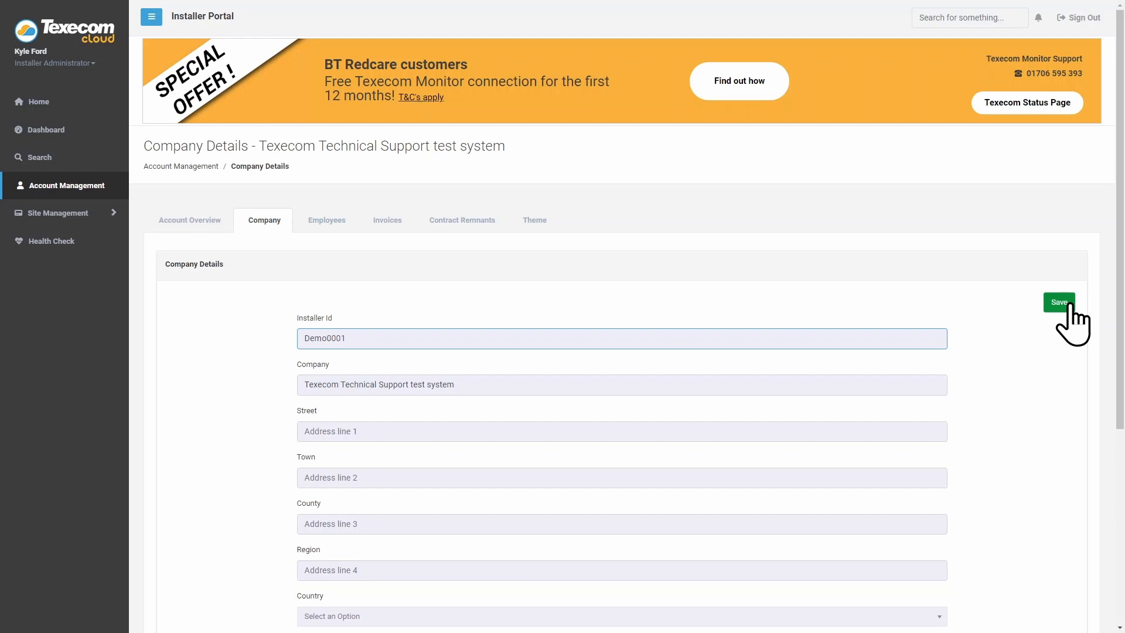
{"action": "left_click", "coordinate": [1058, 301]}
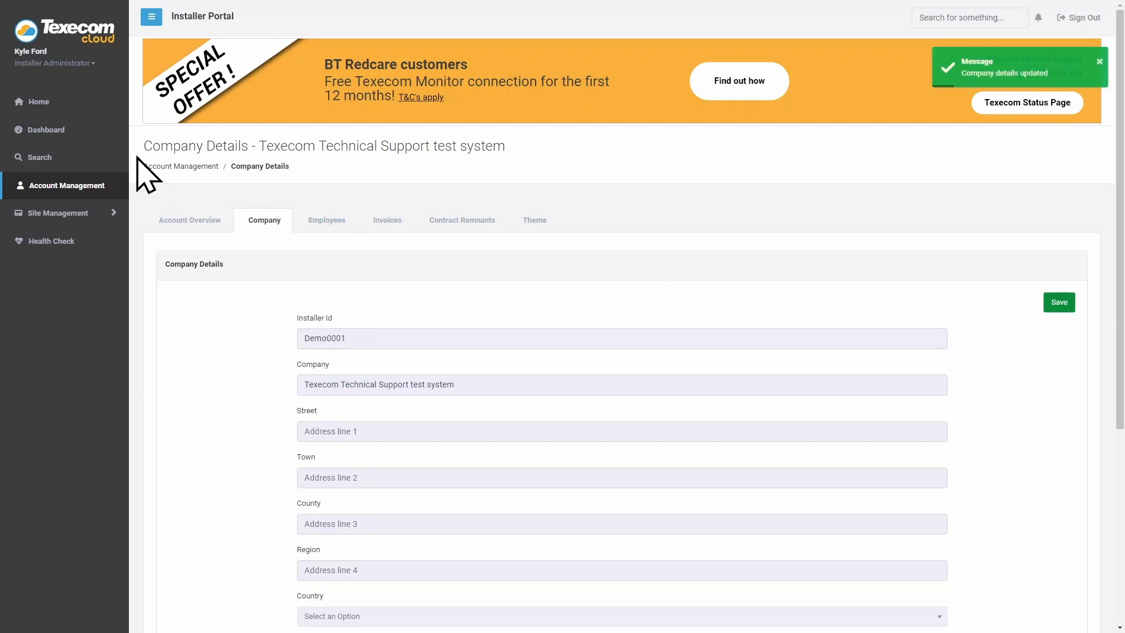
{"action": "left_click", "coordinate": [46, 130]}
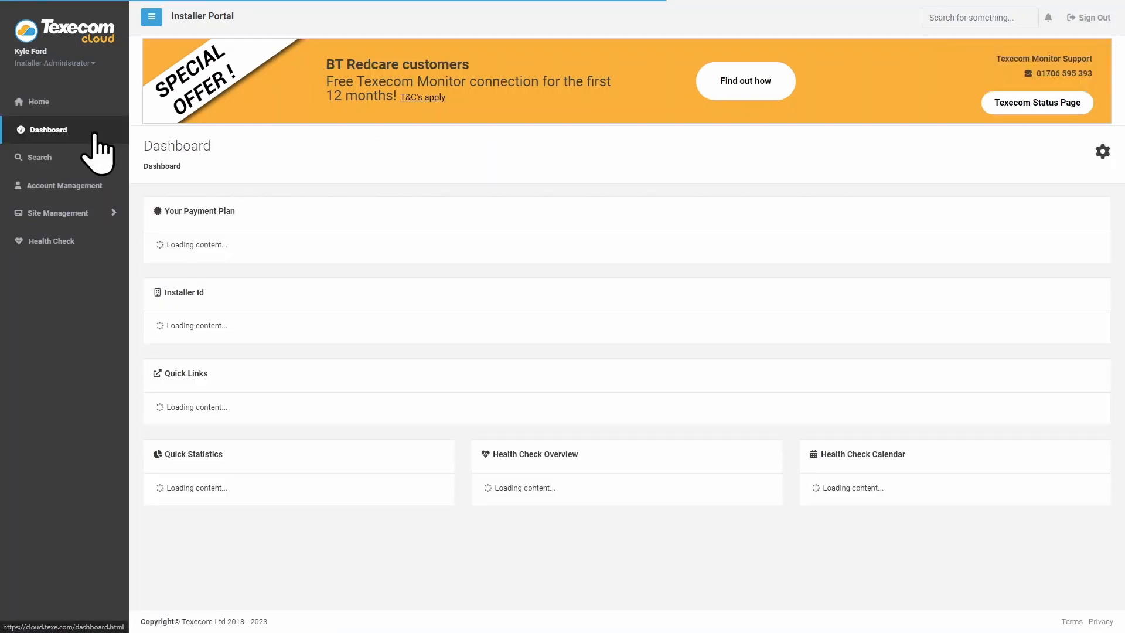